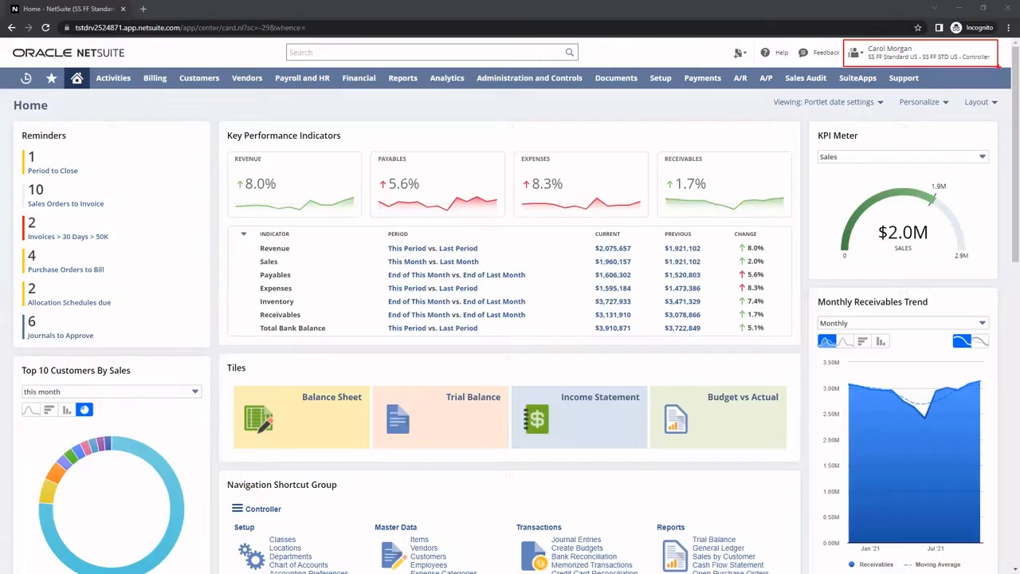
Step: Add an Analytics portlet to the home dashboard set to Invoice Sales by Class
{"action": "left_click", "coordinate": [917, 52]}
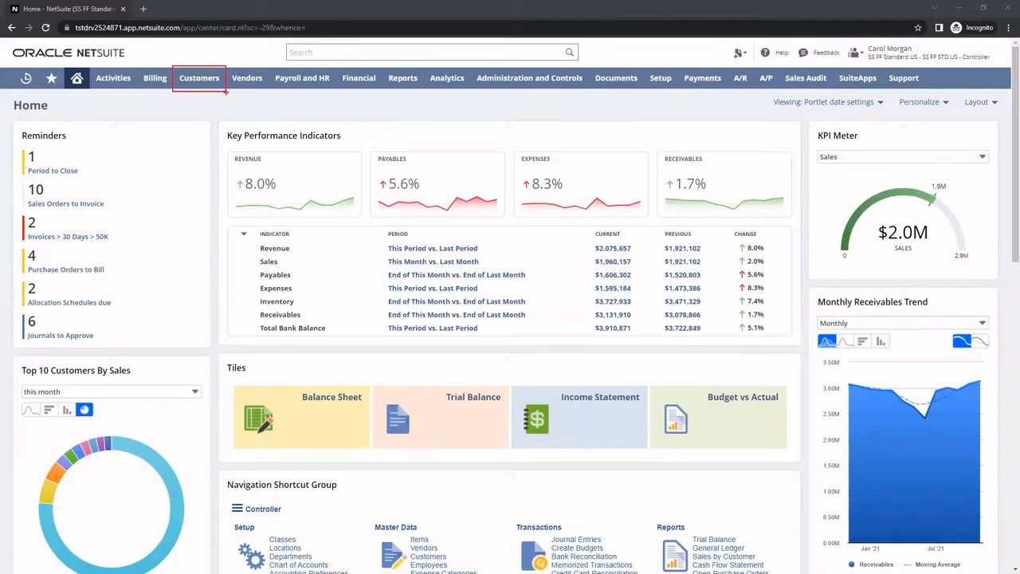
{"action": "left_click", "coordinate": [199, 77]}
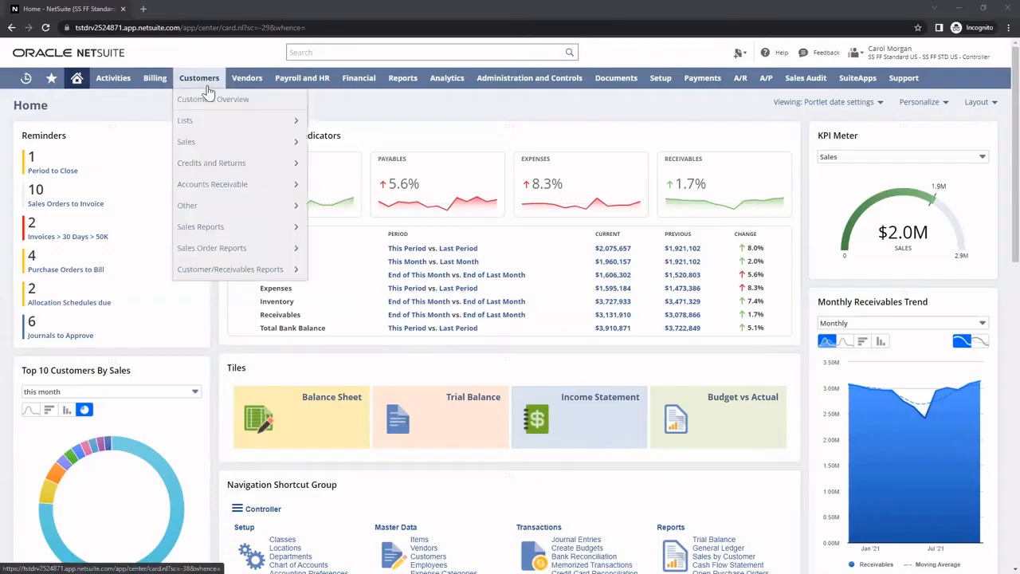
{"action": "mouse_move", "coordinate": [134, 118]}
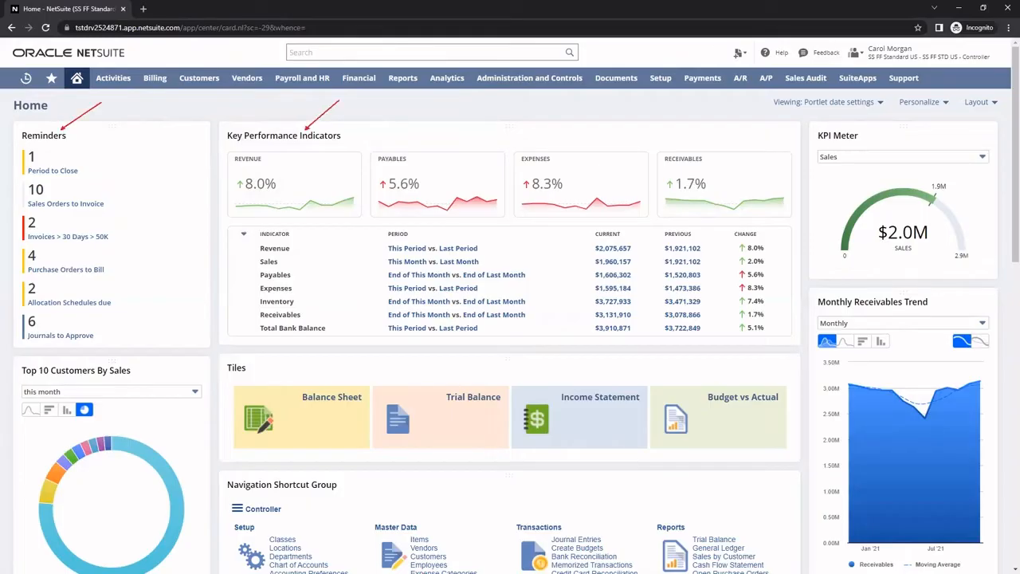
{"action": "mouse_move", "coordinate": [460, 132]}
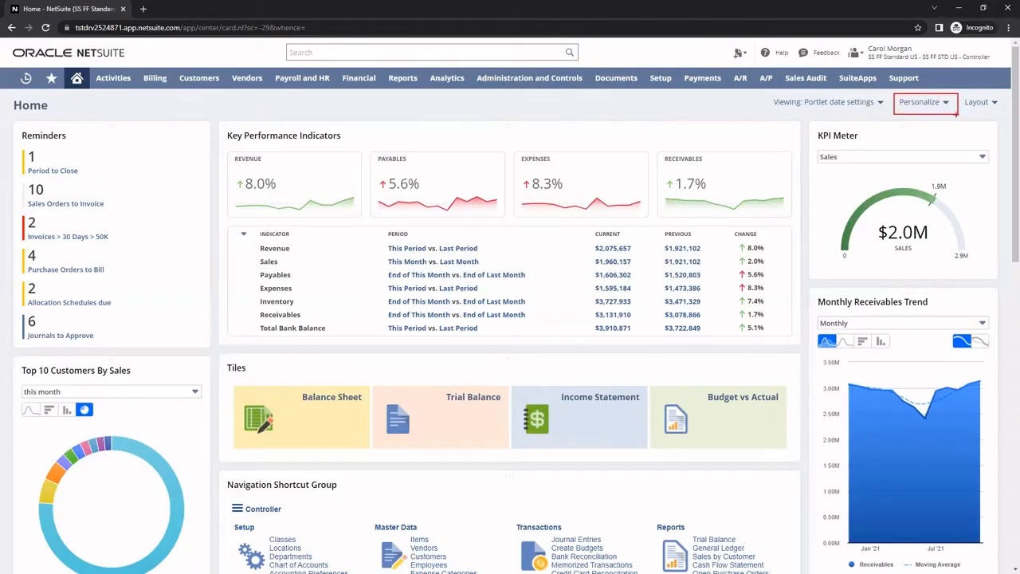
{"action": "left_click", "coordinate": [924, 101]}
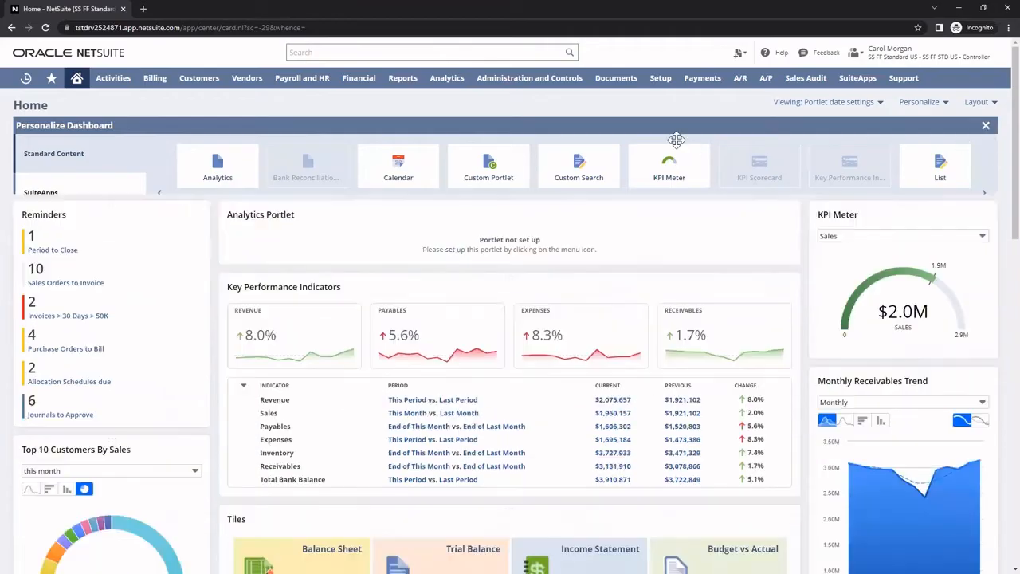
{"action": "left_click", "coordinate": [986, 125]}
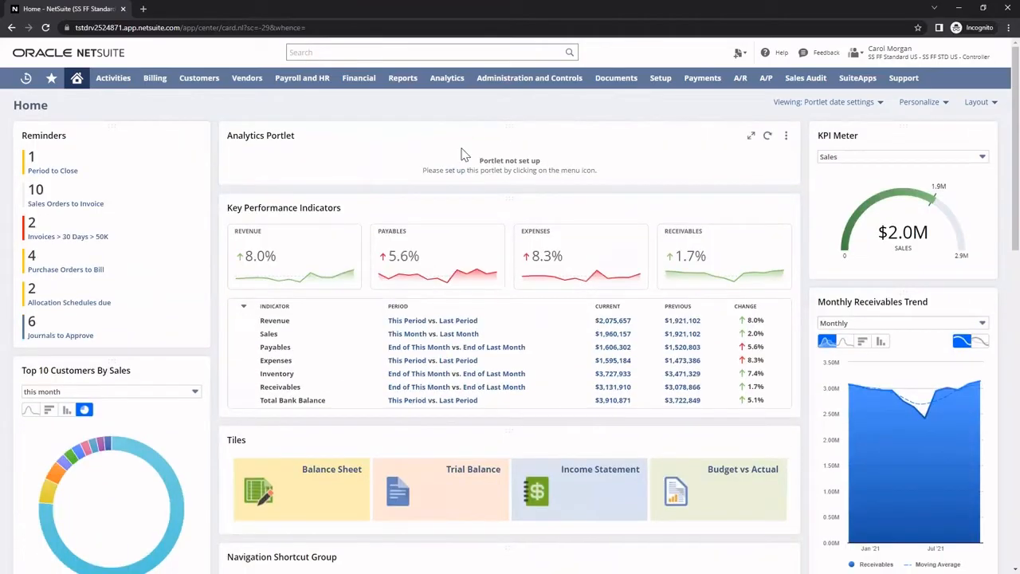
{"action": "mouse_move", "coordinate": [461, 149]}
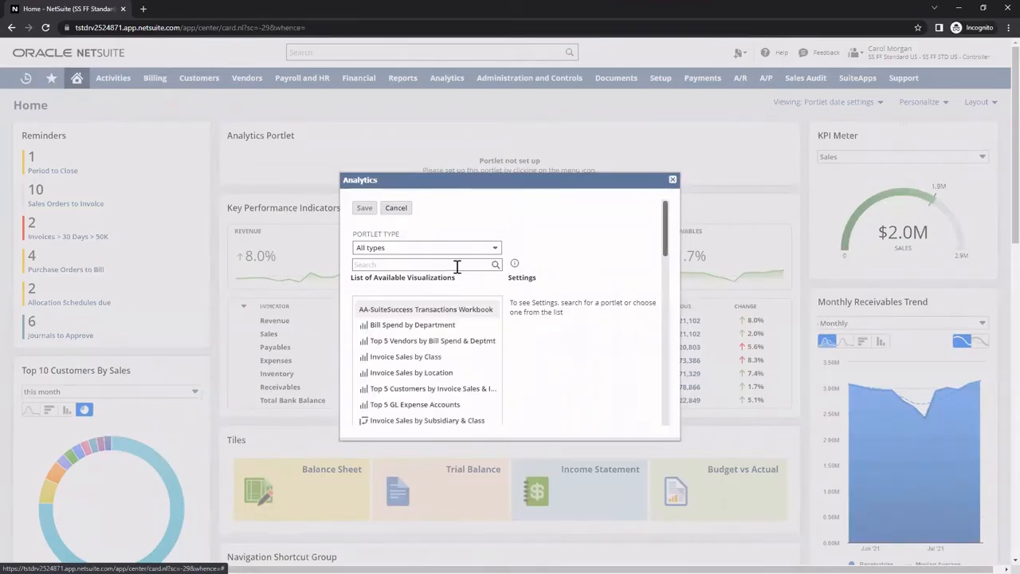
{"action": "left_click", "coordinate": [405, 356]}
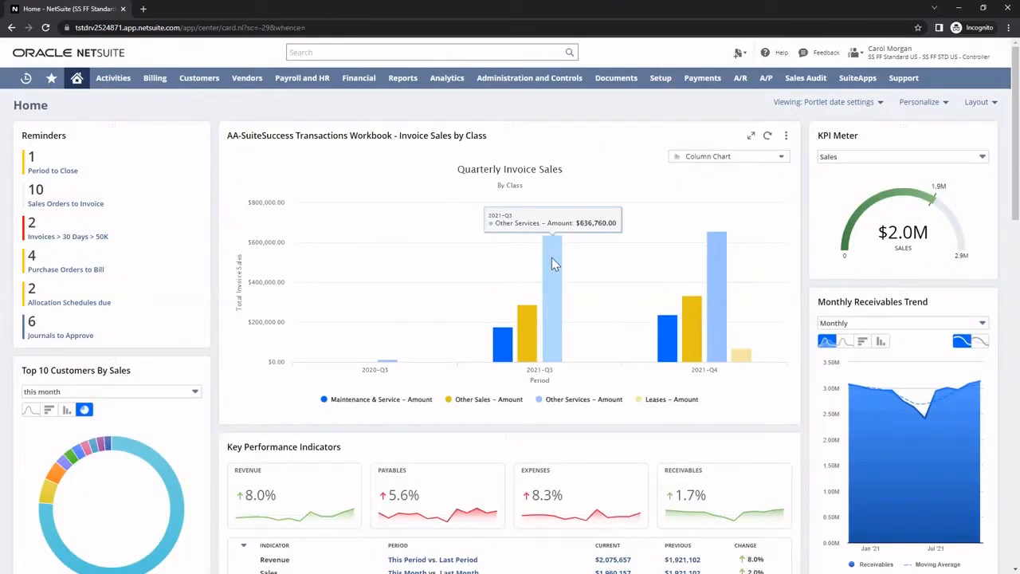
{"action": "mouse_move", "coordinate": [219, 195]}
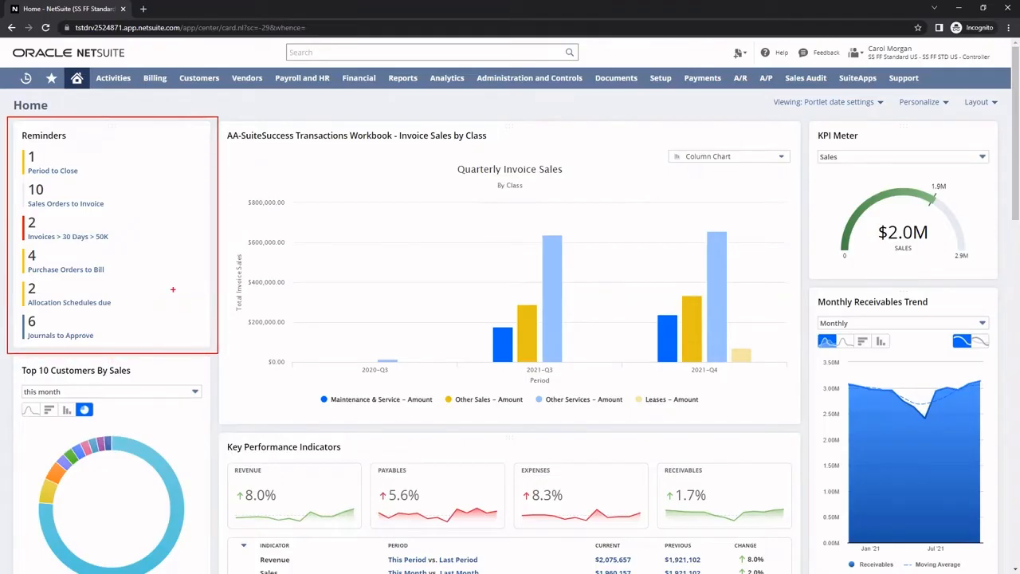
{"action": "mouse_move", "coordinate": [112, 203]}
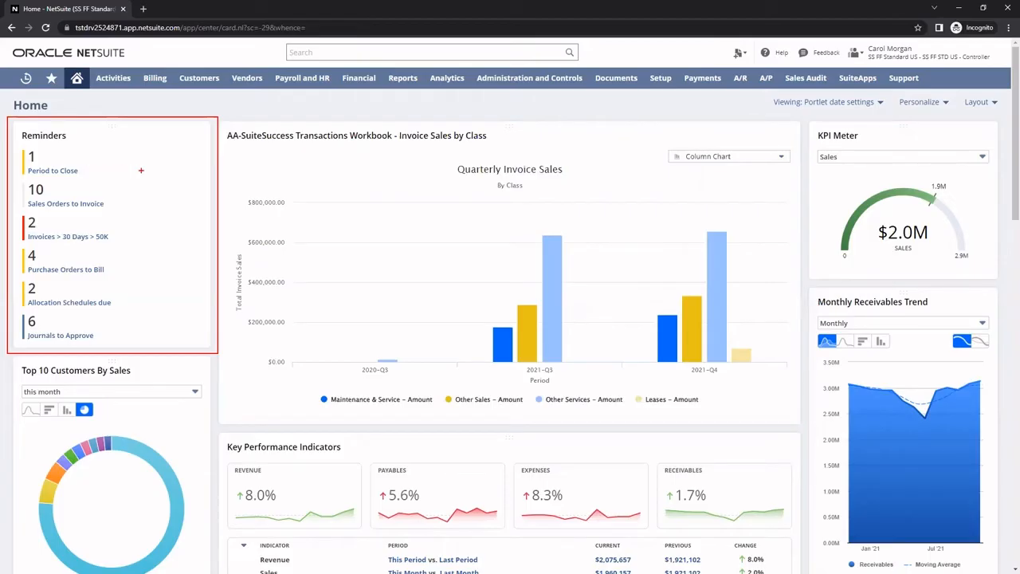
{"action": "mouse_move", "coordinate": [119, 236]}
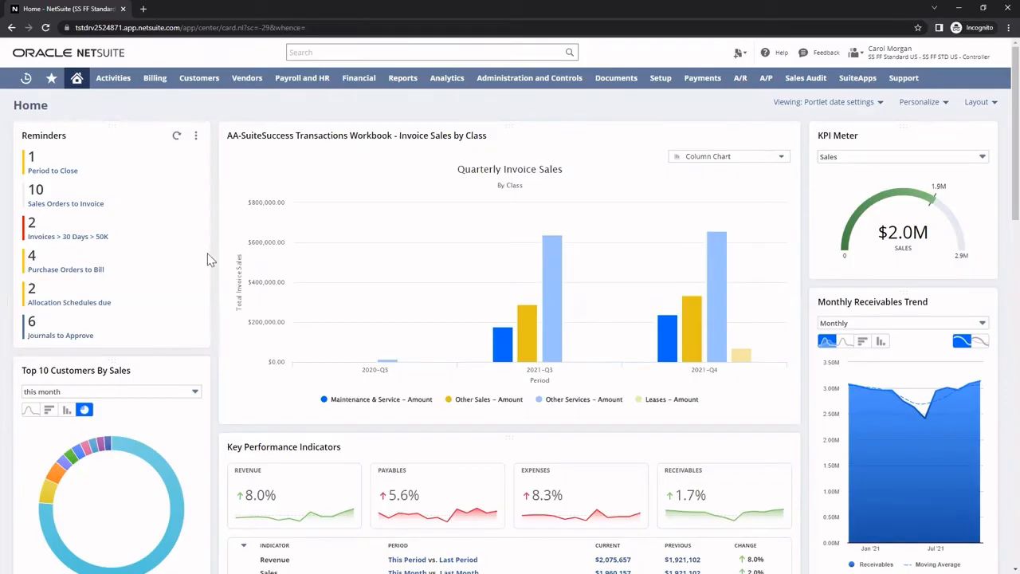
{"action": "scroll", "scroll_direction": "down", "scroll_amount": 3}
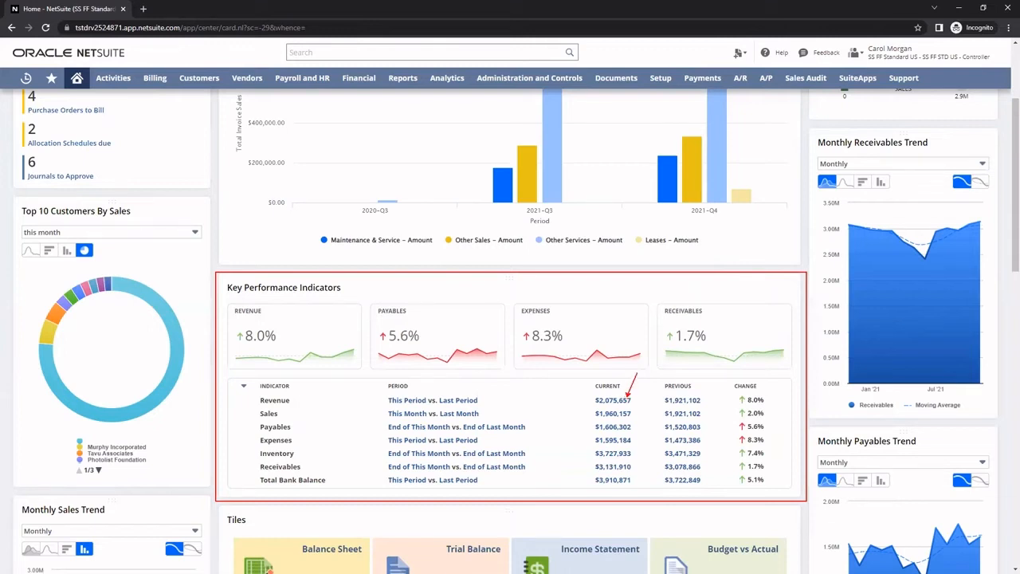
Step: Open the Income Statement and set its Column breakdown to Class
{"action": "left_click", "coordinate": [612, 400]}
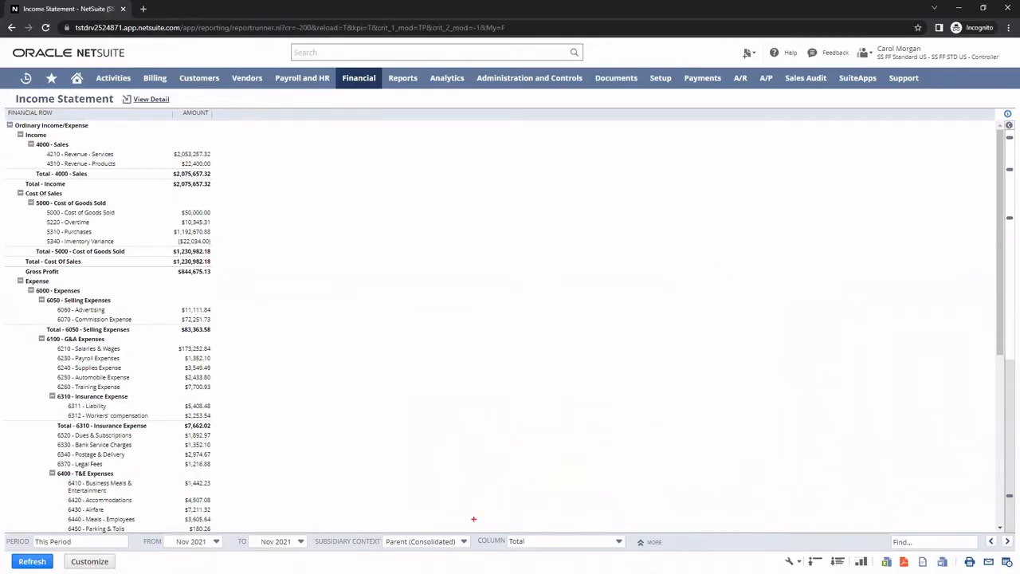
{"action": "left_click", "coordinate": [562, 542]}
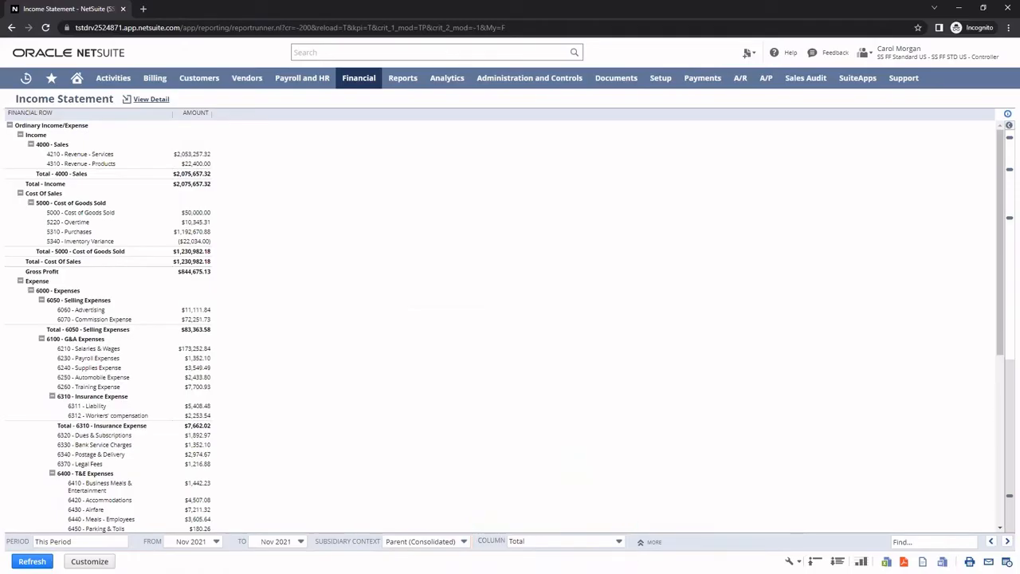
{"action": "left_click", "coordinate": [566, 540]}
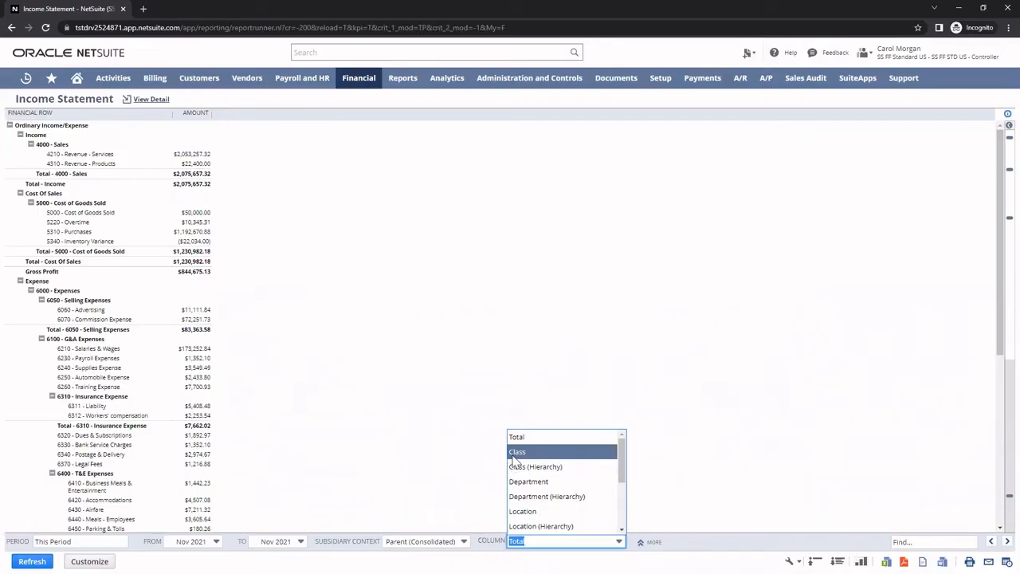
{"action": "left_click", "coordinate": [517, 452]}
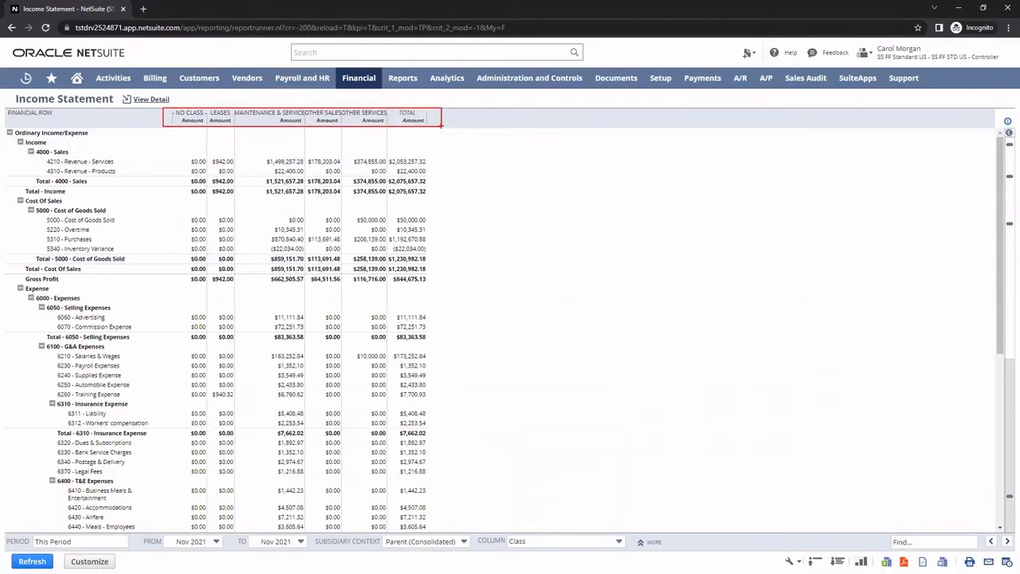
{"action": "left_click", "coordinate": [386, 52]}
{"action": "type", "text": "daltima technology"}
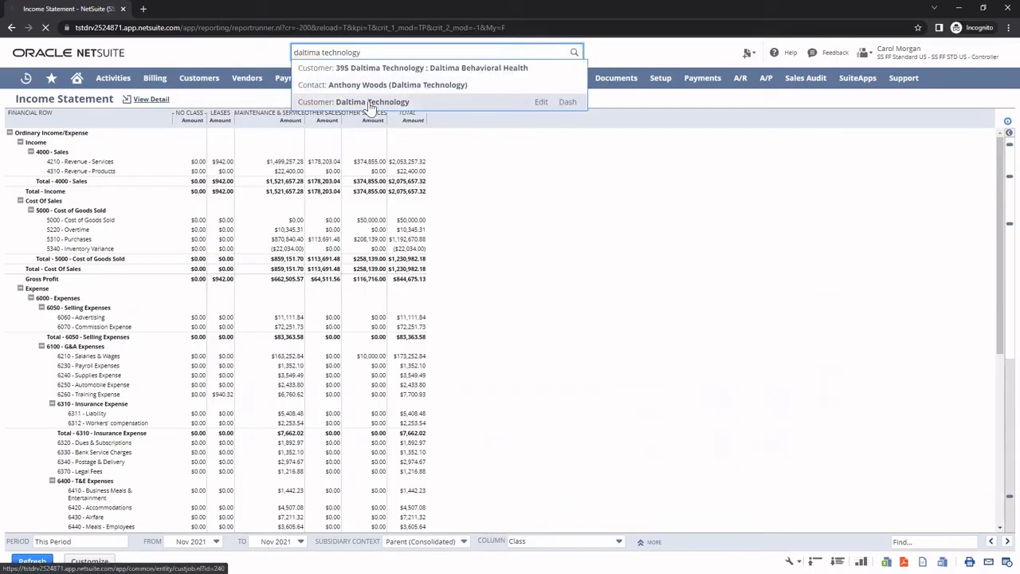
Step: Pick Customer: Daltima Technology from the global search suggestions
{"action": "left_click", "coordinate": [372, 101]}
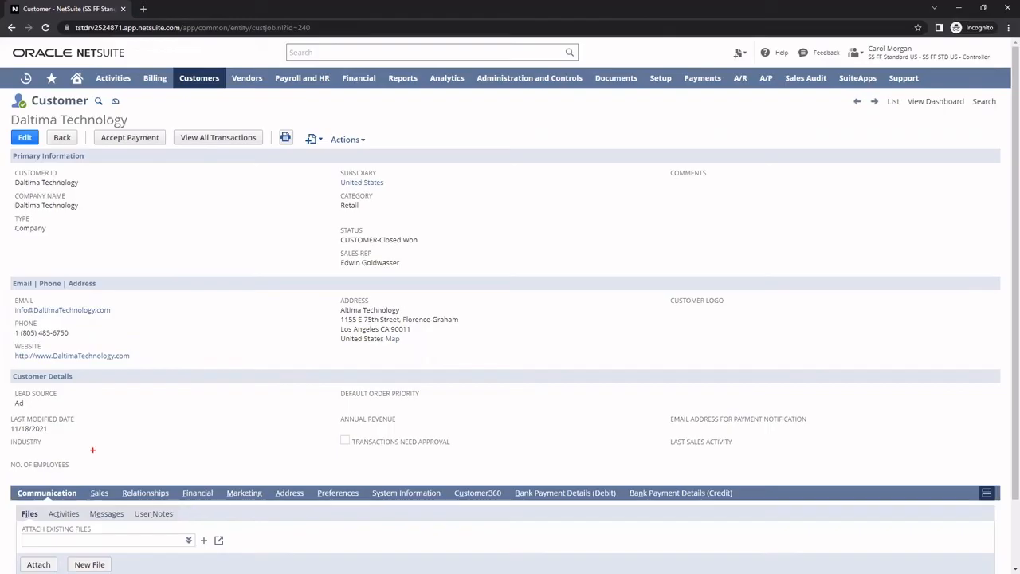
Step: Show the Sales transactions list under the Communication Activities subtab
{"action": "scroll", "scroll_direction": "down", "scroll_amount": 3}
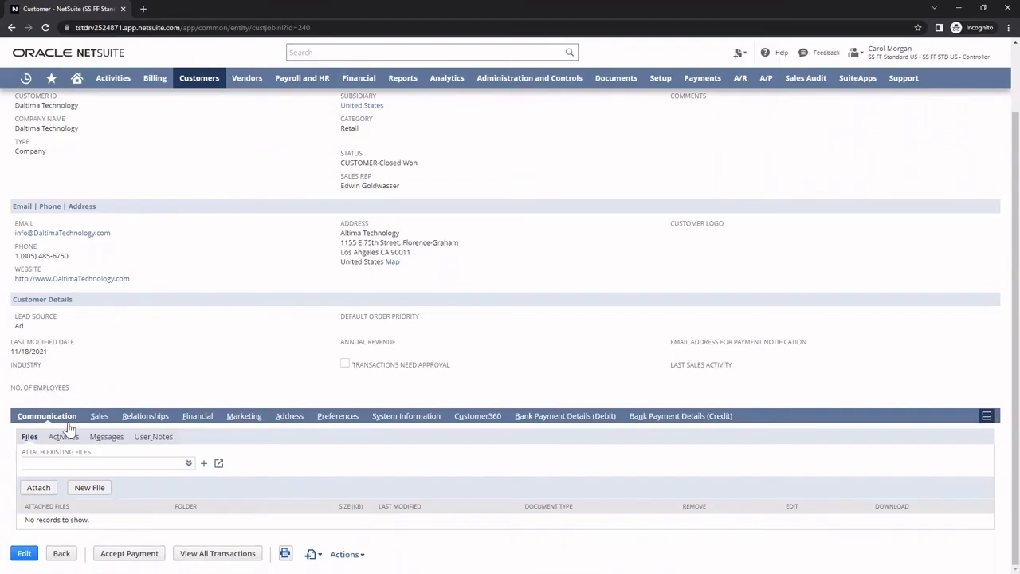
{"action": "left_click", "coordinate": [63, 436]}
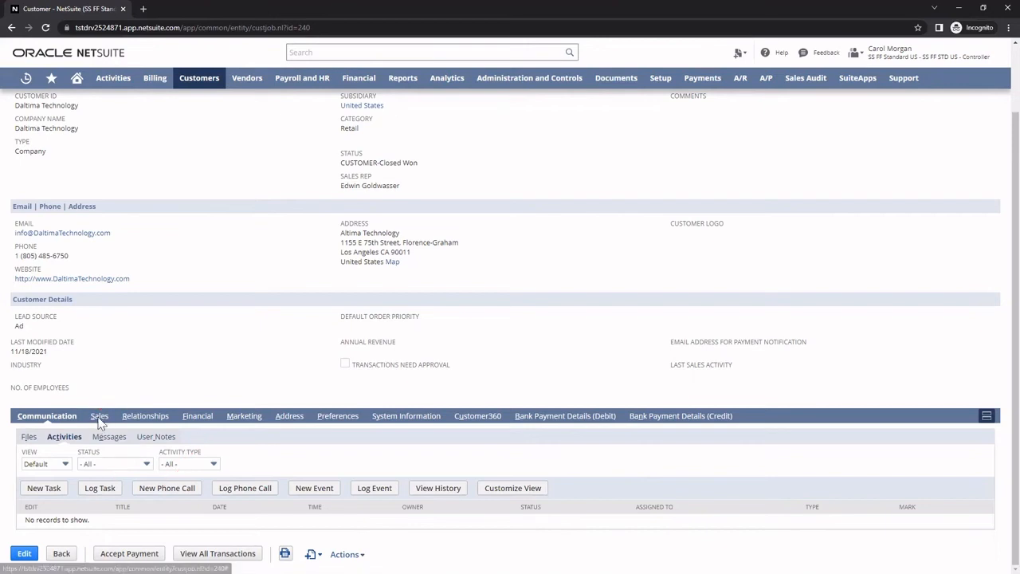
{"action": "left_click", "coordinate": [99, 415]}
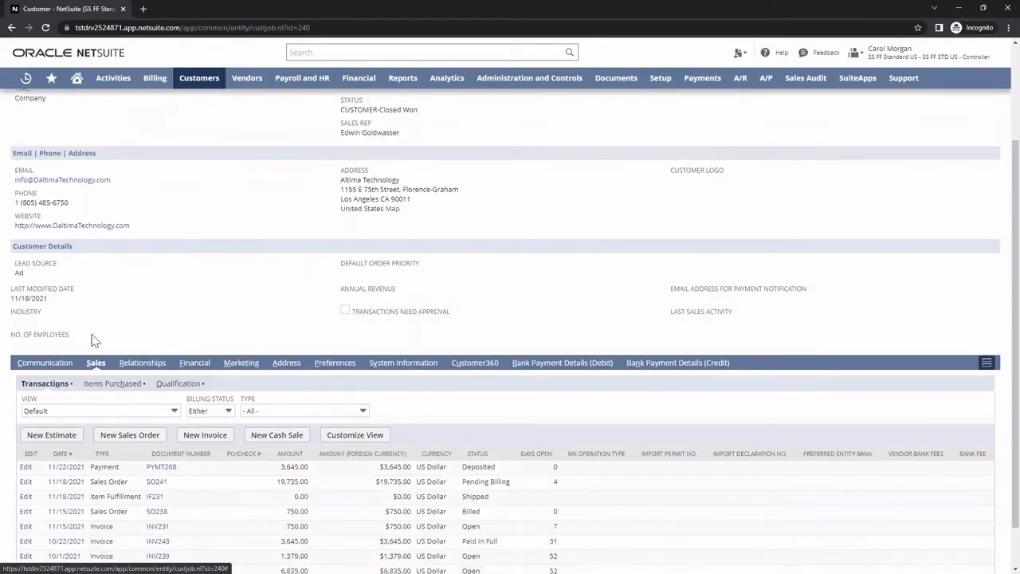
{"action": "scroll", "scroll_direction": "down", "scroll_amount": 3}
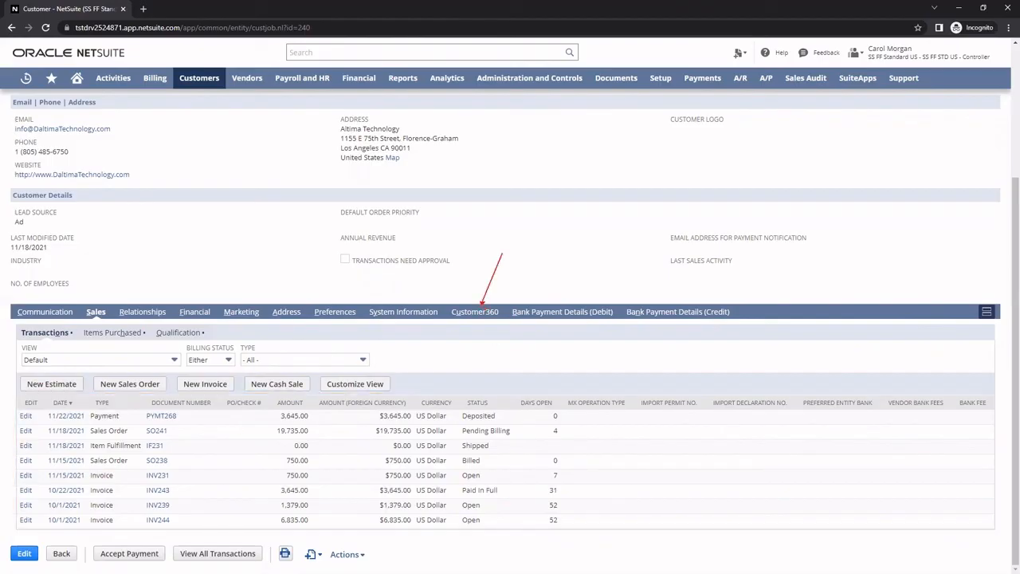
Step: View the Customer360 scorecard: 2 orders, 3 invoices, 20,485.00 YTD sales
{"action": "left_click", "coordinate": [474, 311]}
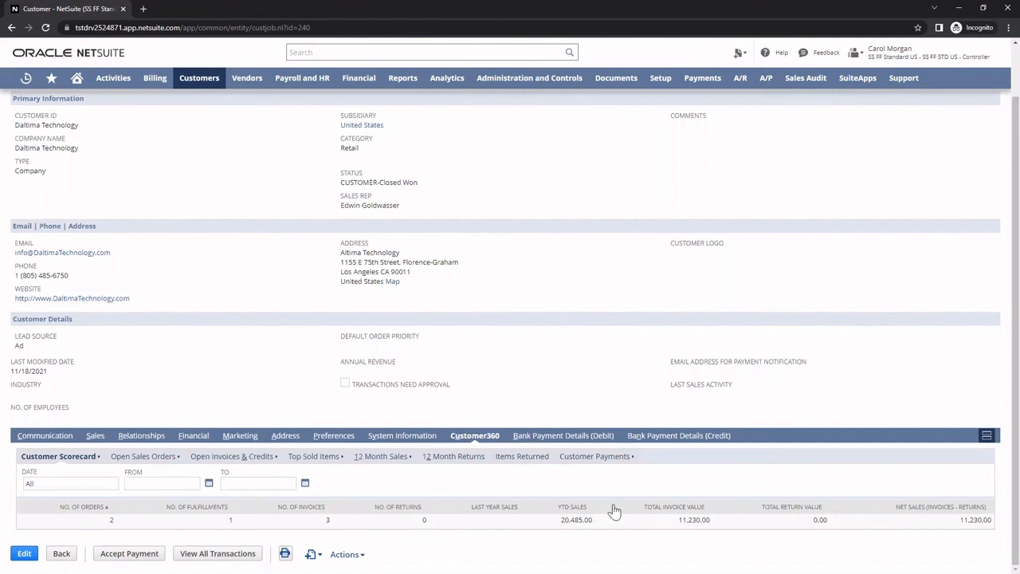
{"action": "mouse_move", "coordinate": [613, 550]}
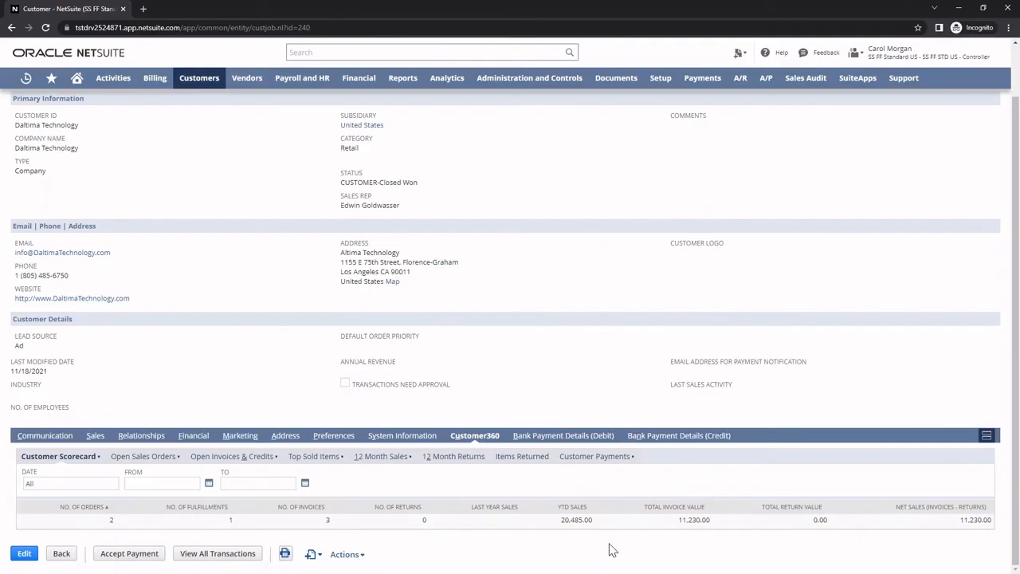